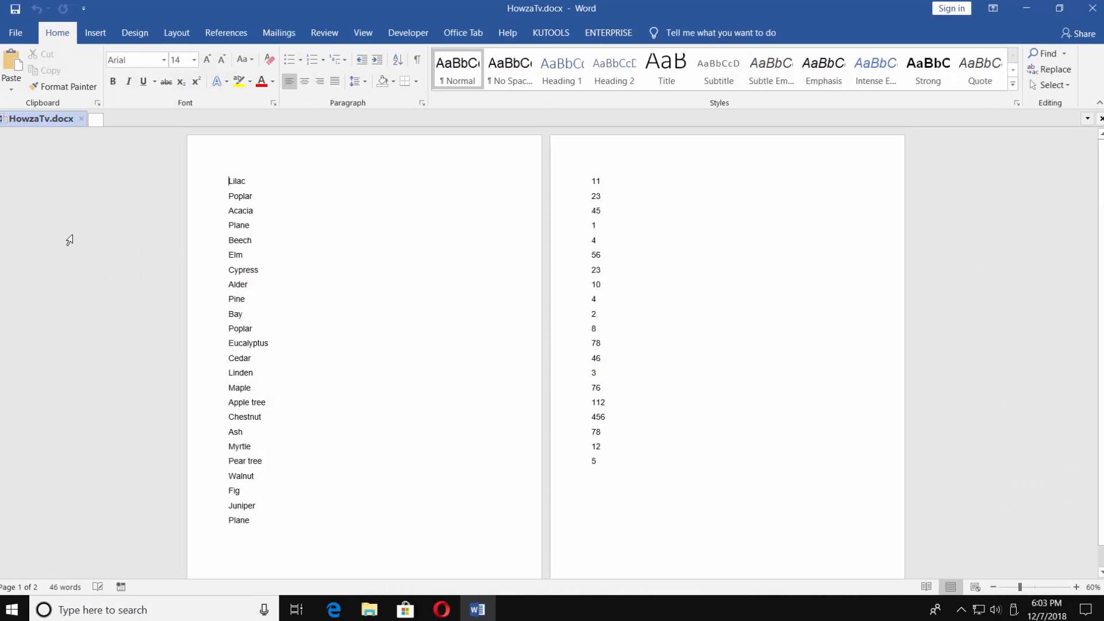
Step: Select the tree-name list from Lilac down to Plane
{"action": "left_click_drag", "start_coordinate": [226, 181], "coordinate": [252, 245]}
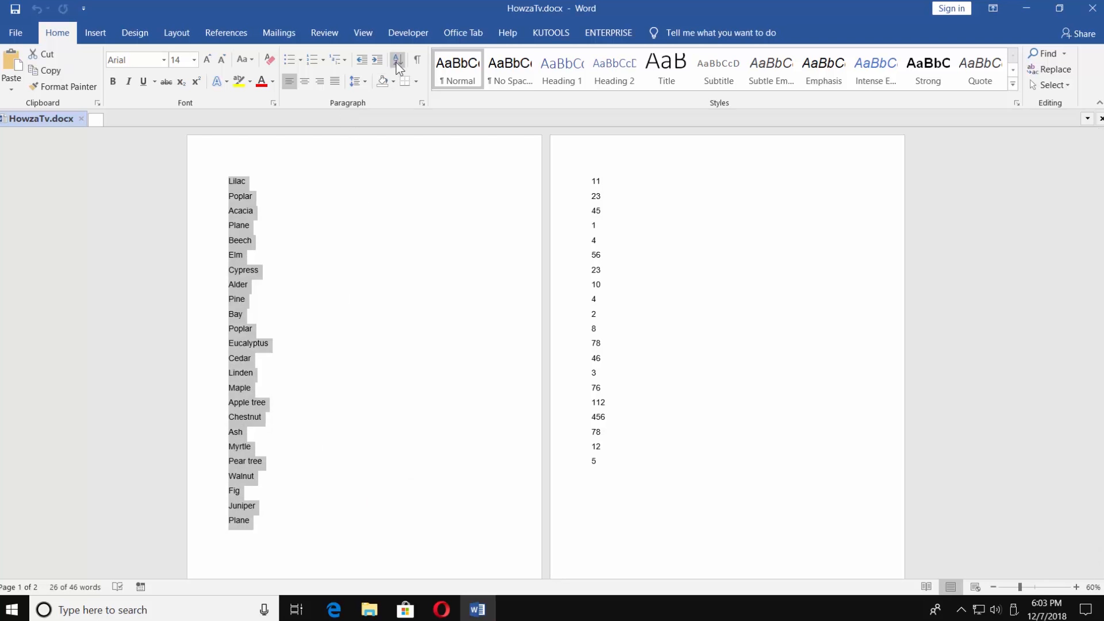
Step: Sort the tree names ascending by Headings as Text, Acacia to Walnut
{"action": "left_click", "coordinate": [397, 60]}
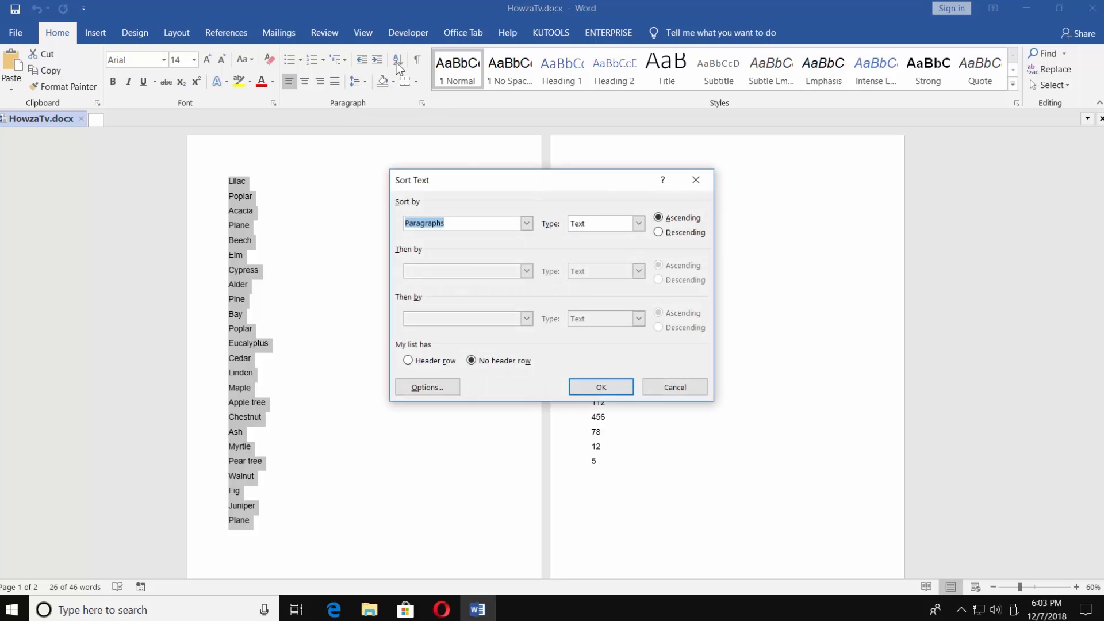
{"action": "left_click", "coordinate": [526, 223]}
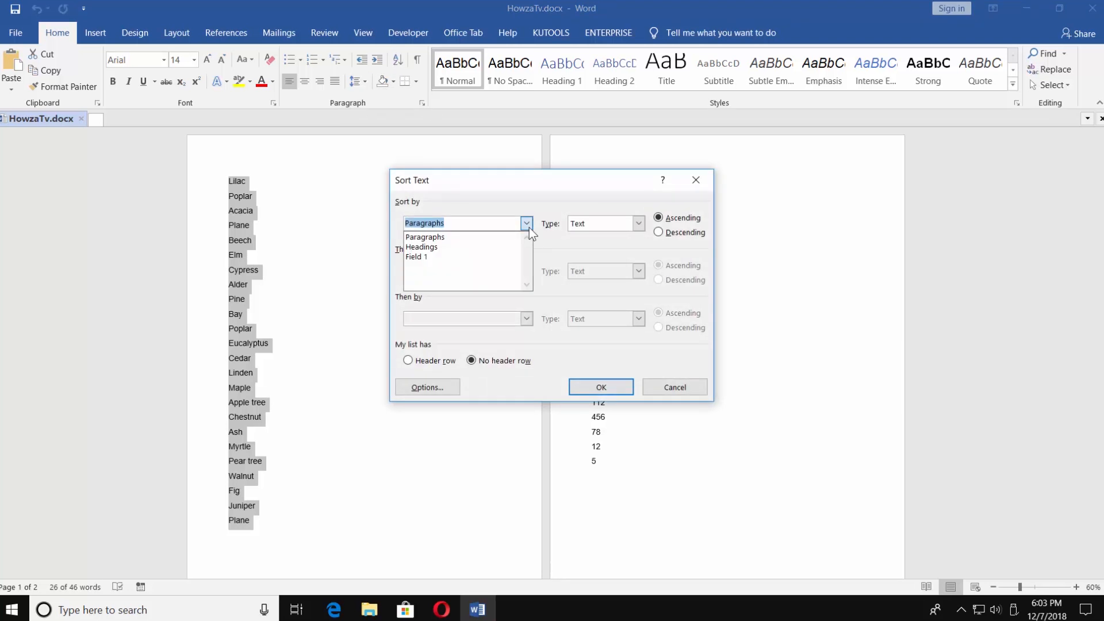
{"action": "left_click", "coordinate": [421, 248]}
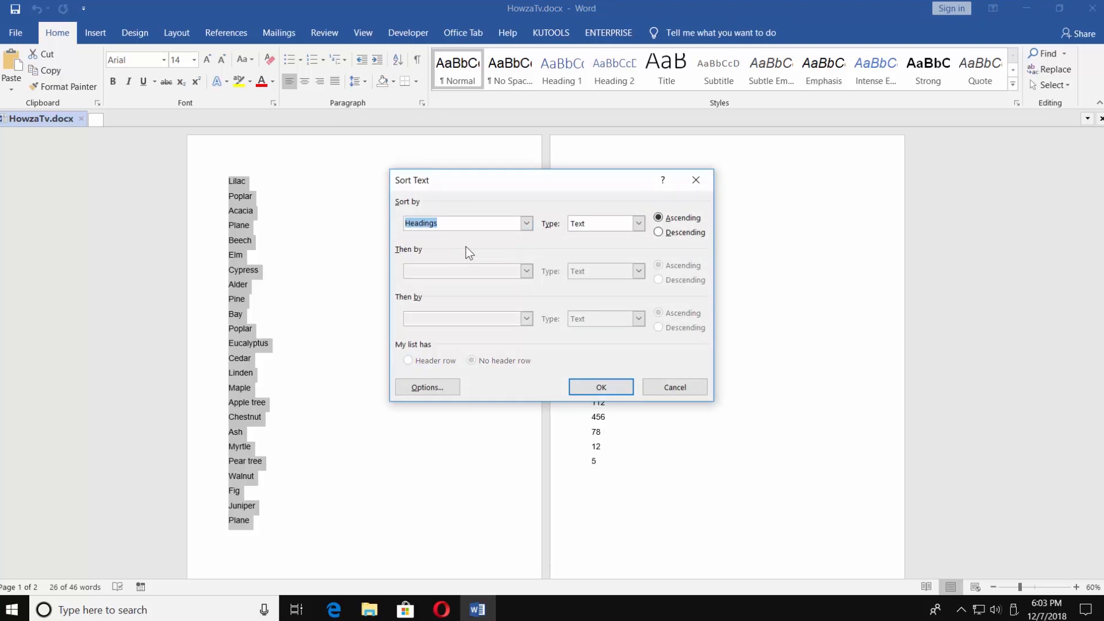
{"action": "left_click", "coordinate": [637, 223]}
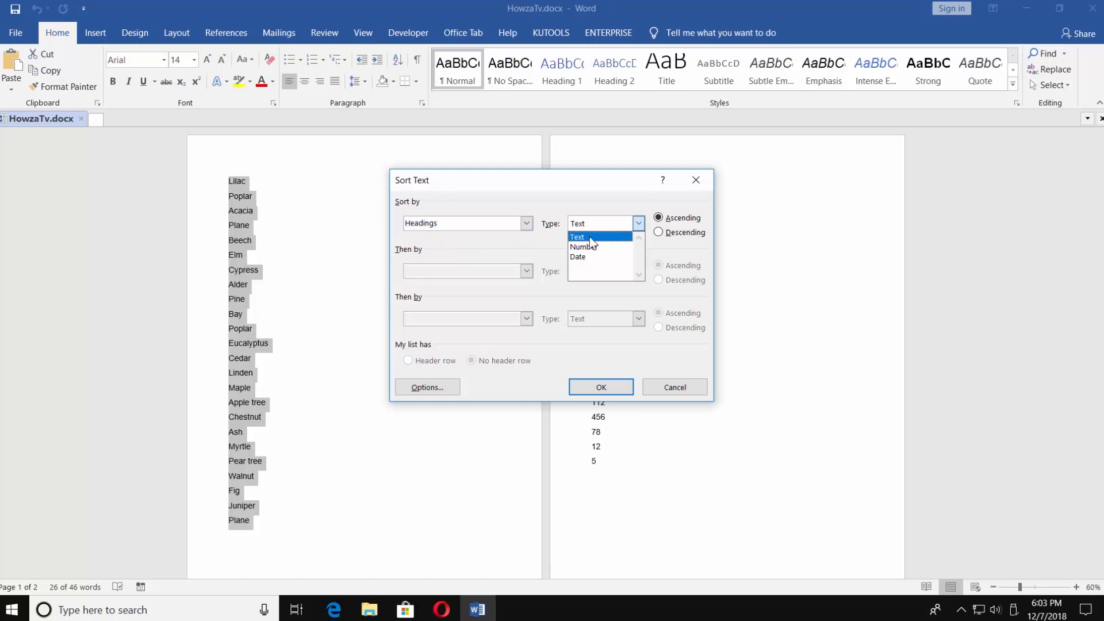
{"action": "left_click", "coordinate": [577, 236]}
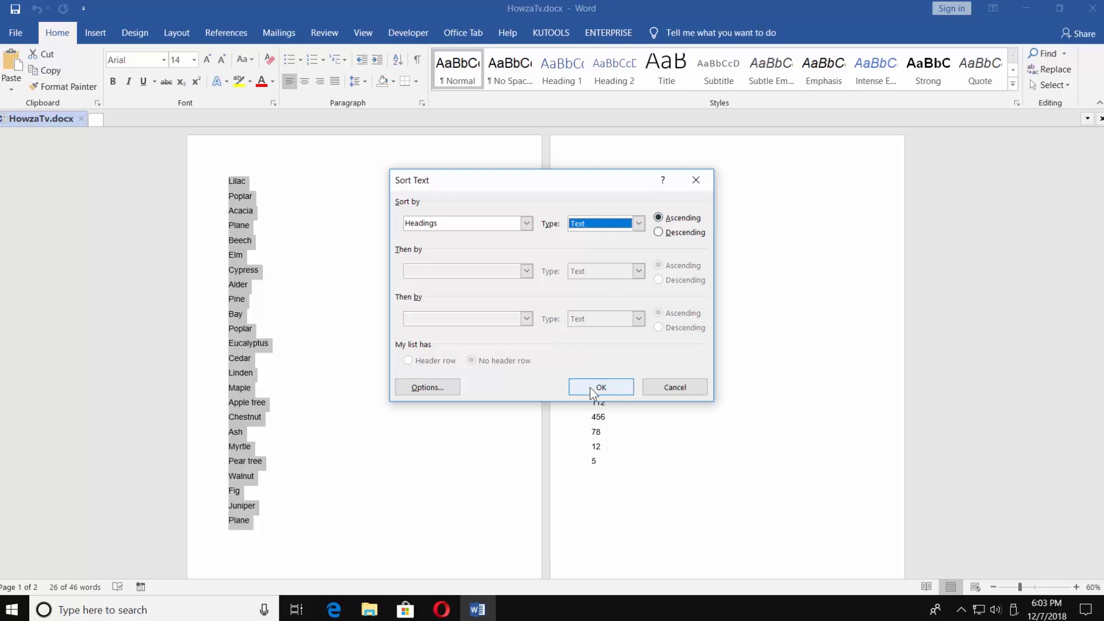
{"action": "left_click", "coordinate": [601, 387]}
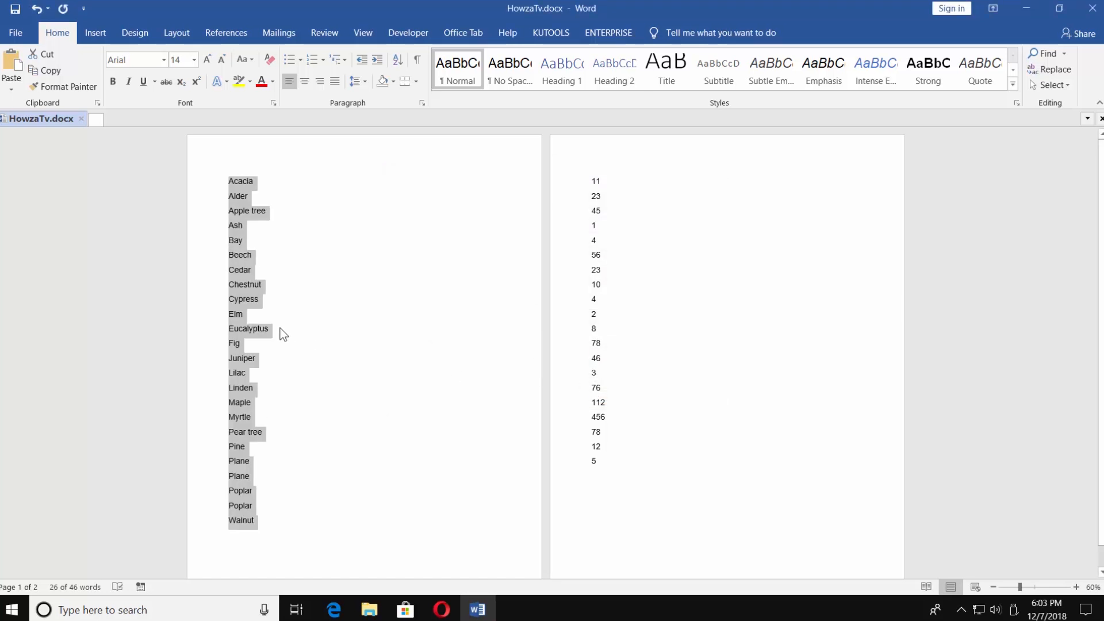
Step: Re-sort the tree names in Descending order so Walnut comes first
{"action": "left_click", "coordinate": [397, 60]}
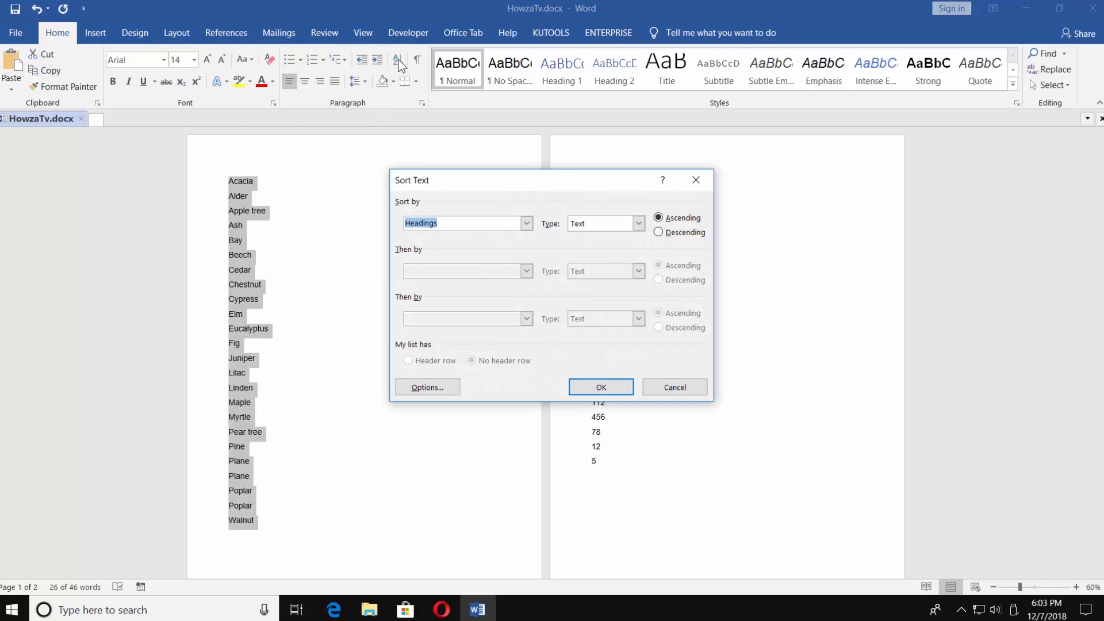
{"action": "left_click", "coordinate": [658, 232]}
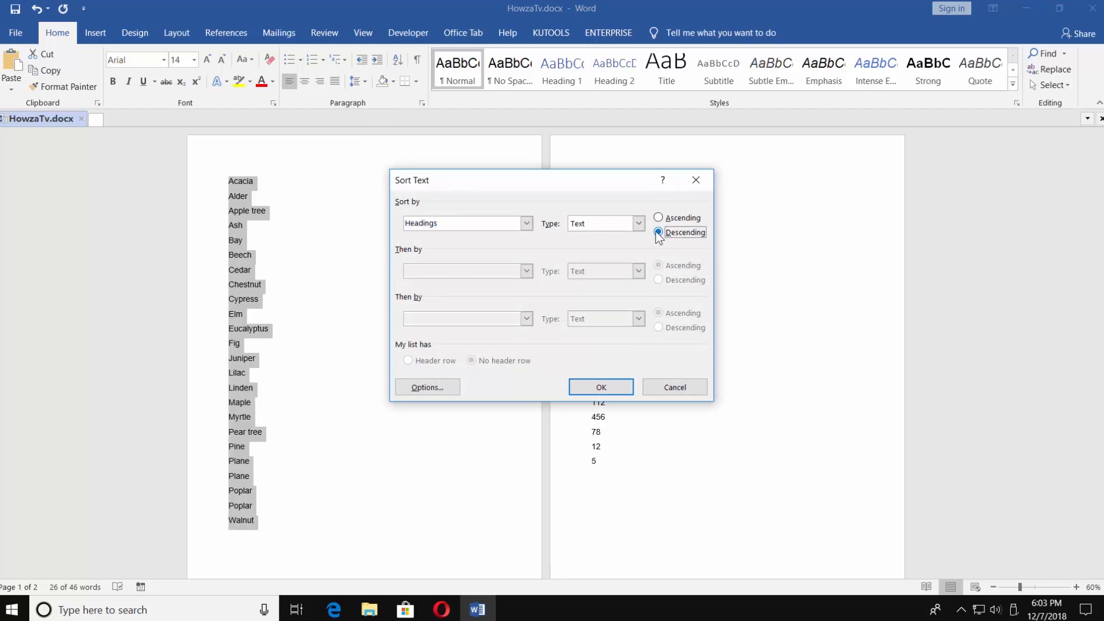
{"action": "left_click", "coordinate": [599, 386]}
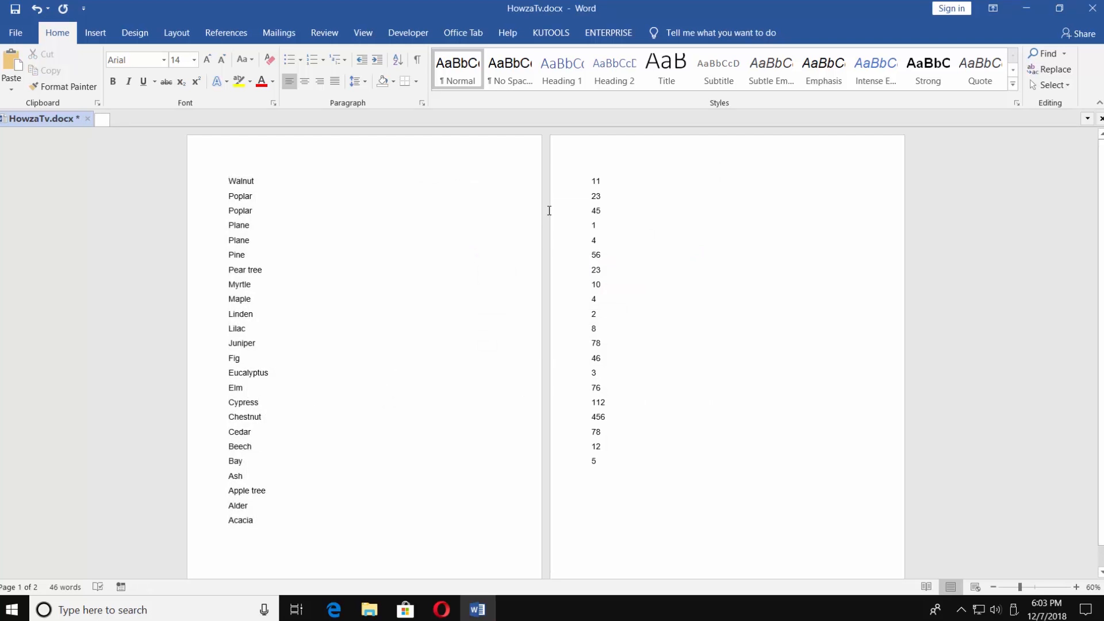
Step: Select the entire number list and bring up Sort
{"action": "left_click_drag", "start_coordinate": [595, 180], "coordinate": [595, 465]}
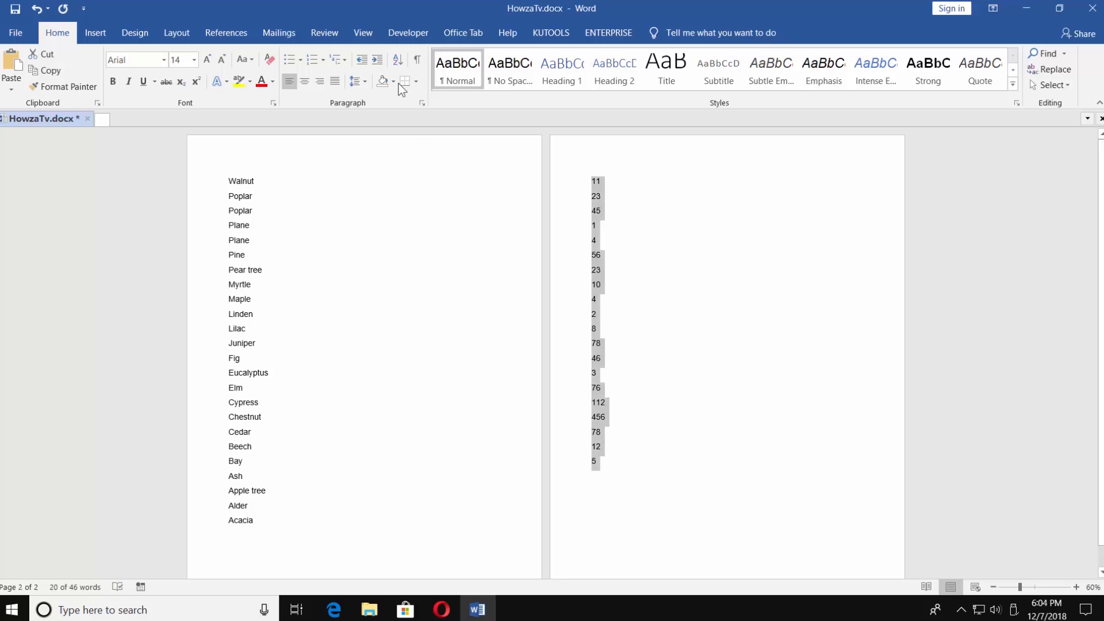
{"action": "left_click", "coordinate": [398, 60]}
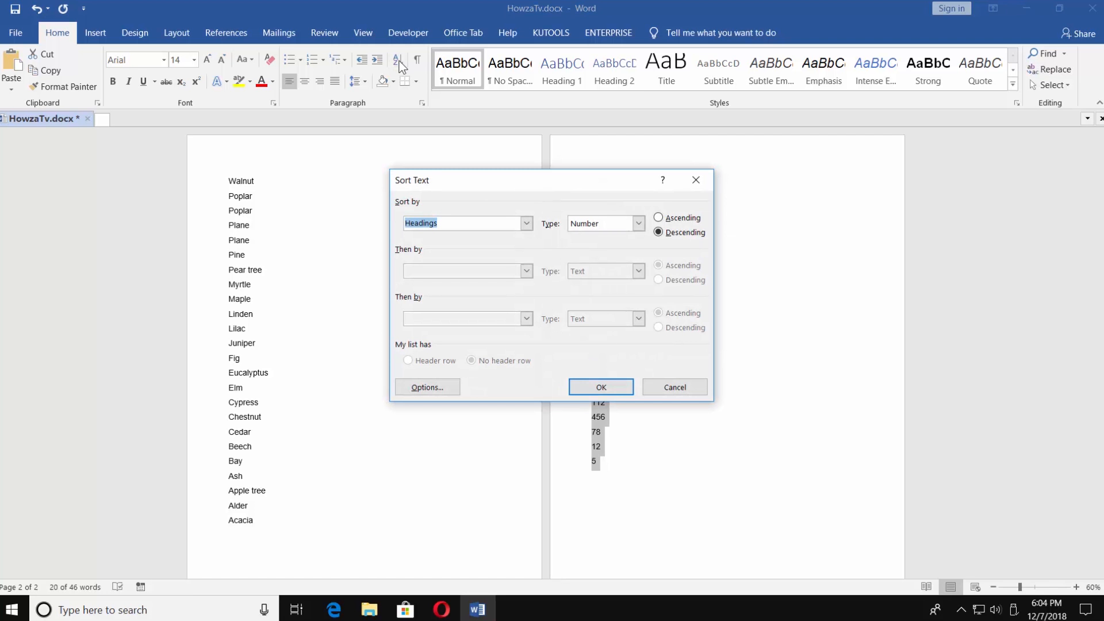
Step: Sort the numbers ascending as Number type, 1 to 456
{"action": "left_click", "coordinate": [637, 223]}
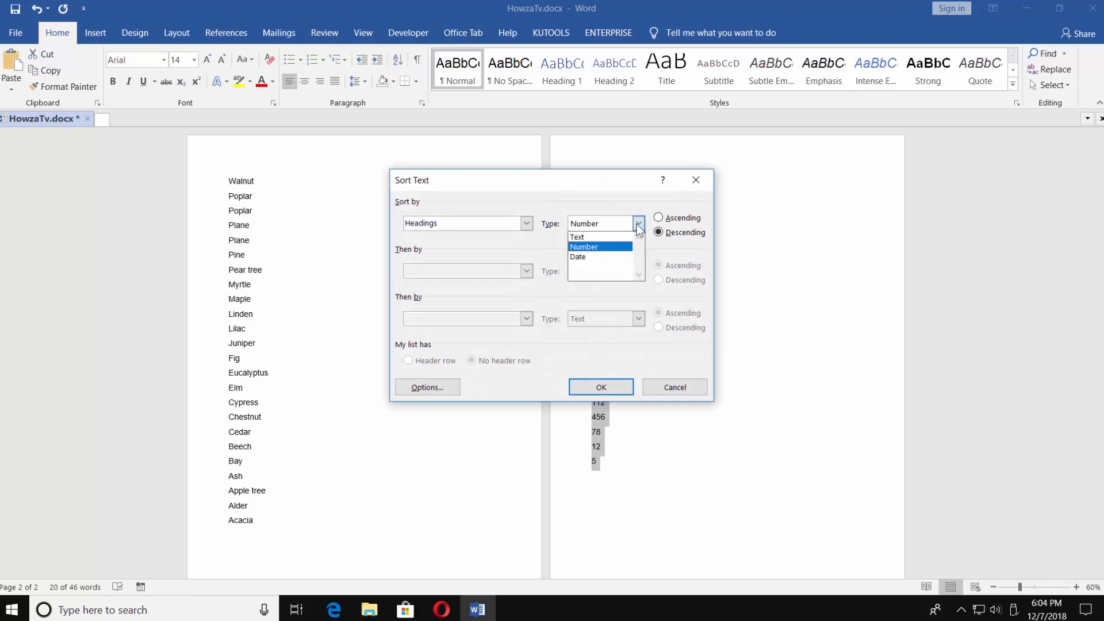
{"action": "left_click", "coordinate": [583, 247]}
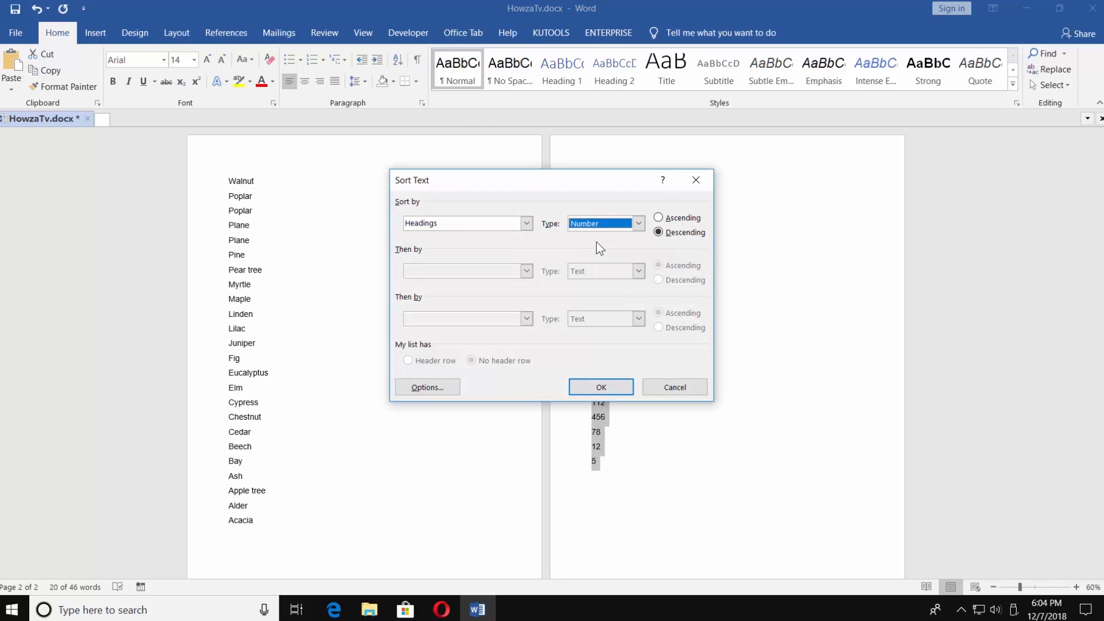
{"action": "left_click", "coordinate": [658, 217]}
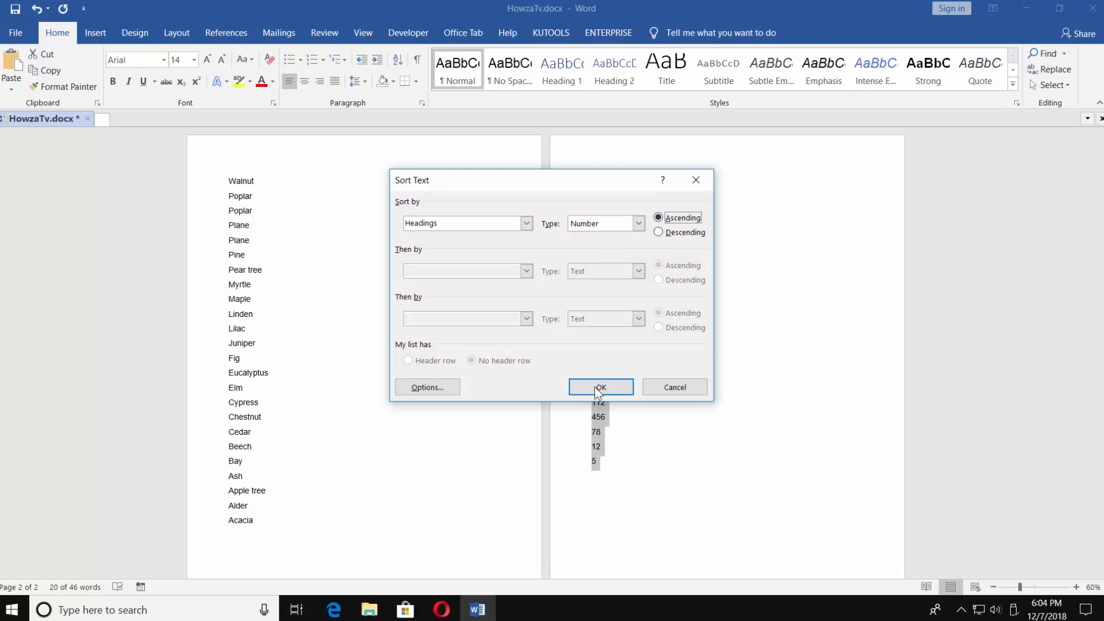
{"action": "left_click", "coordinate": [600, 387]}
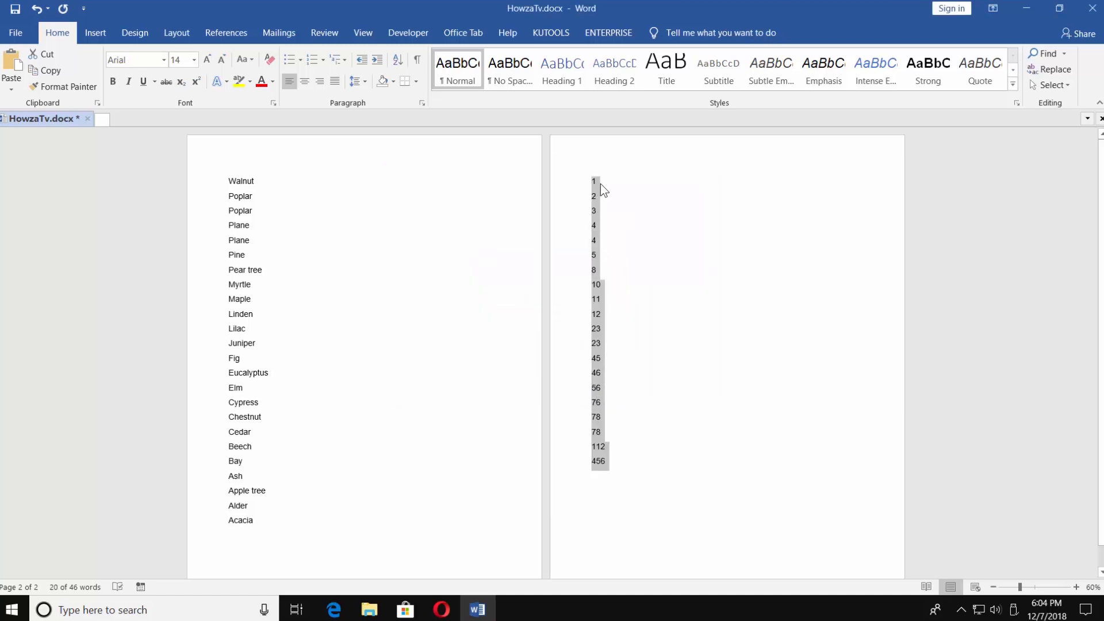
{"action": "mouse_move", "coordinate": [607, 321]}
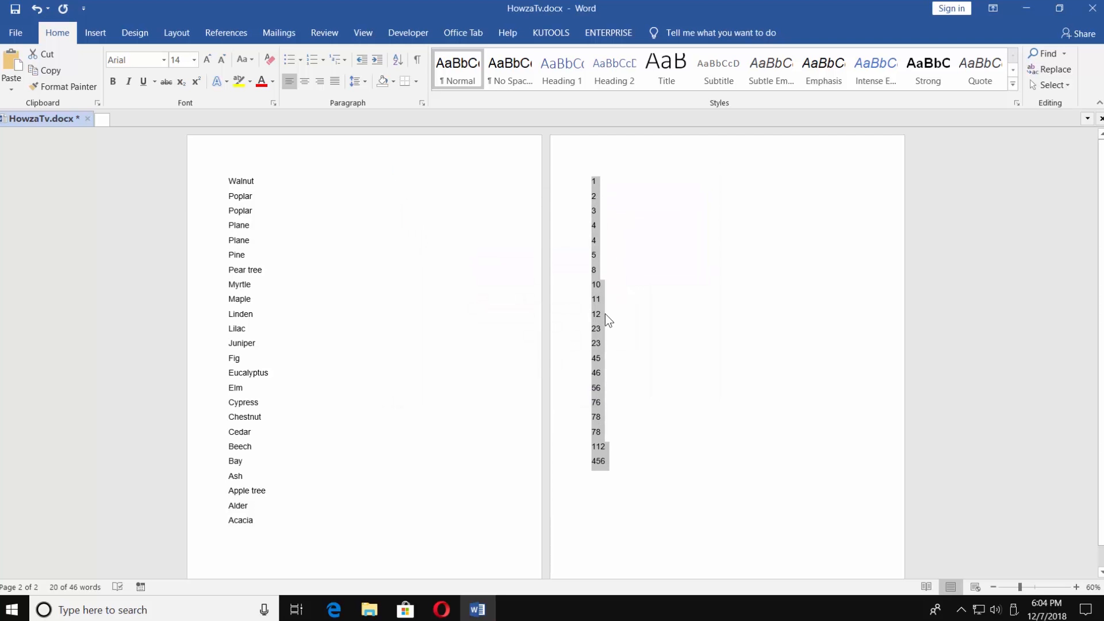
{"action": "mouse_move", "coordinate": [608, 333]}
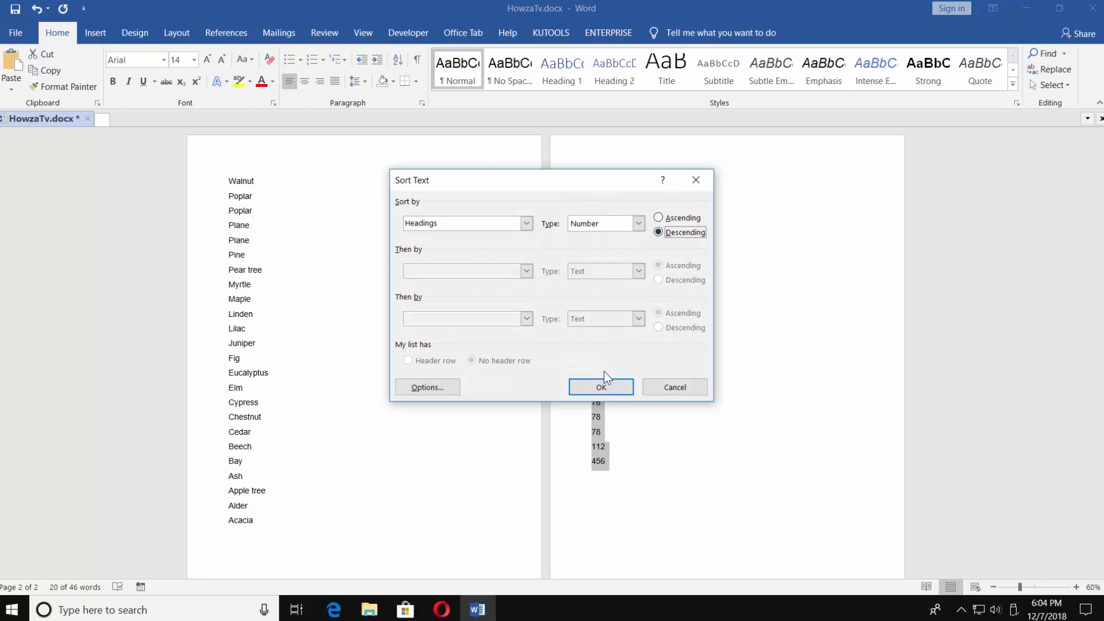
Step: Apply the descending numeric sort, giving 456 down to 1
{"action": "left_click", "coordinate": [600, 386]}
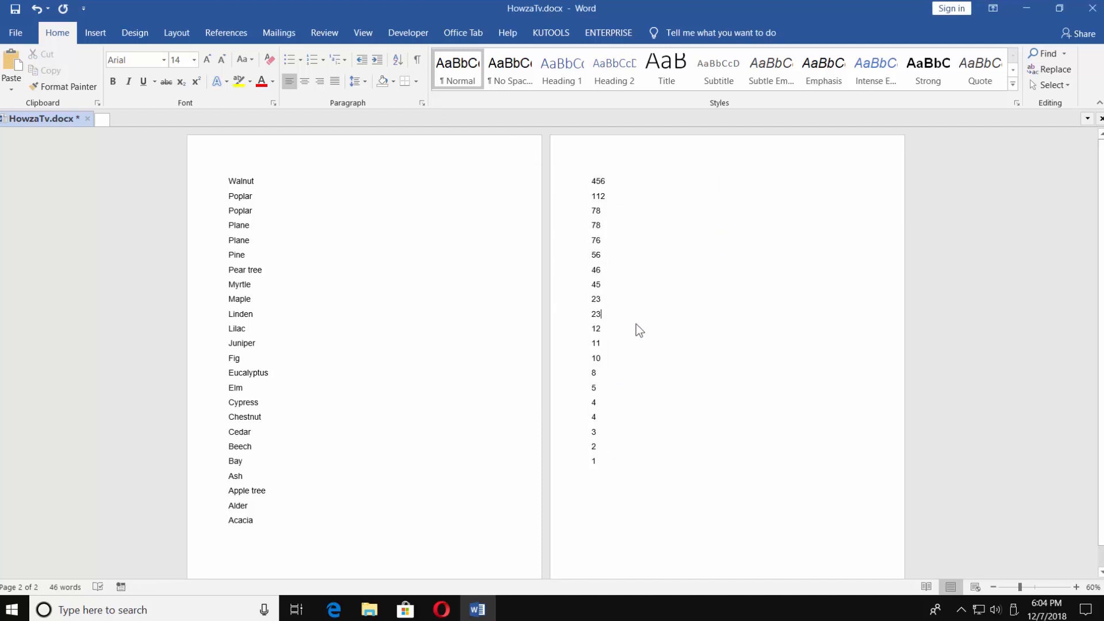